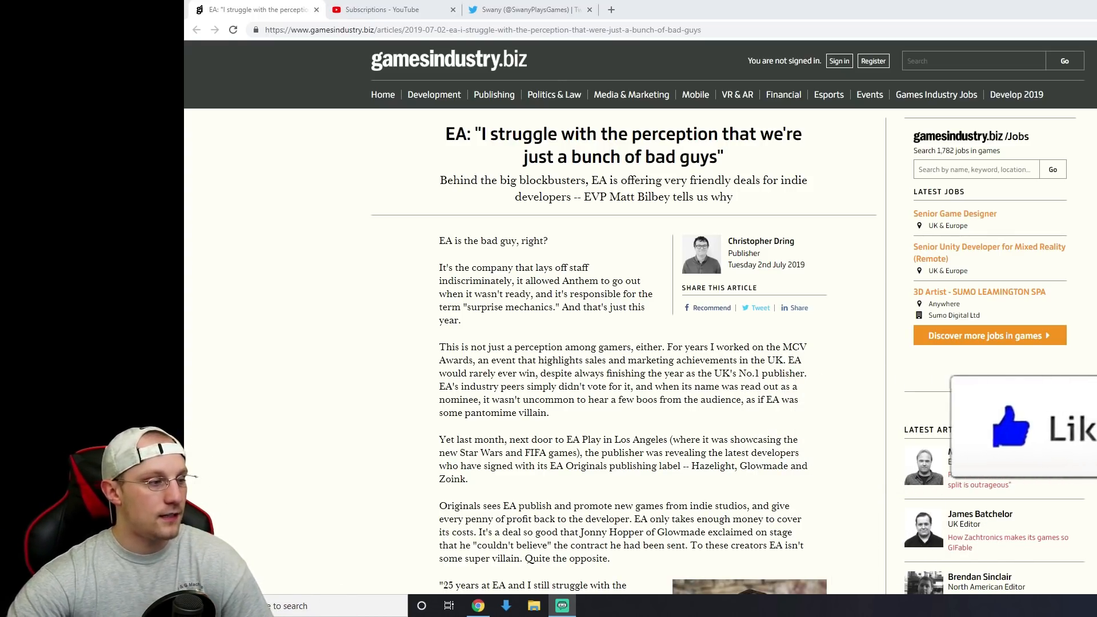
- Scroll the EA article down to Matt Bilbey's 'bad guys' quote and the EA Originals passage
scroll(down, 3)
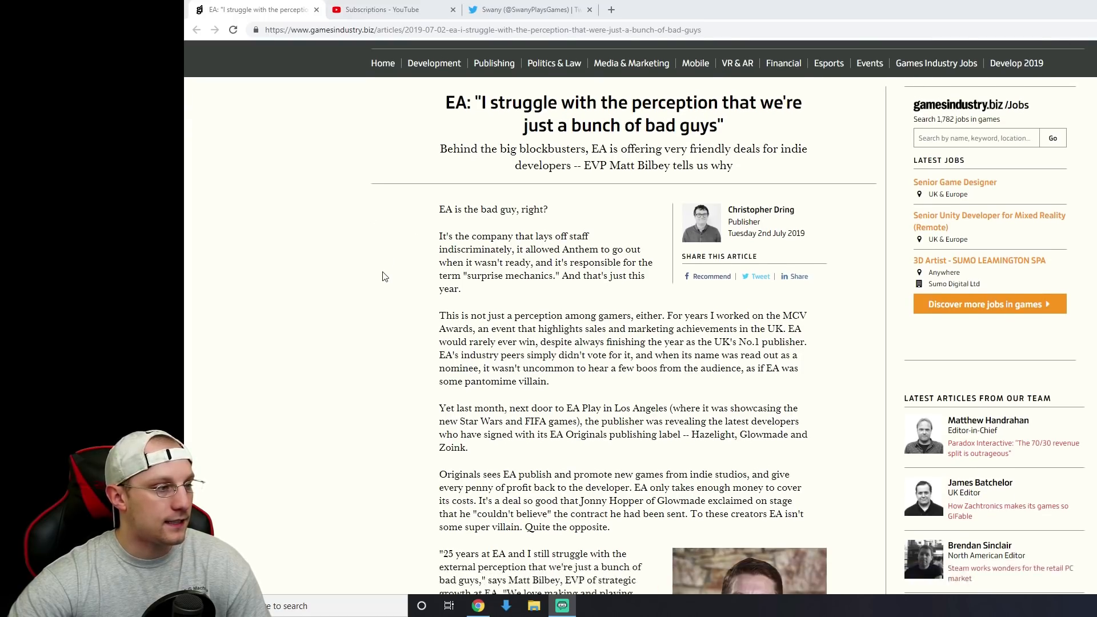
scroll(up, 3)
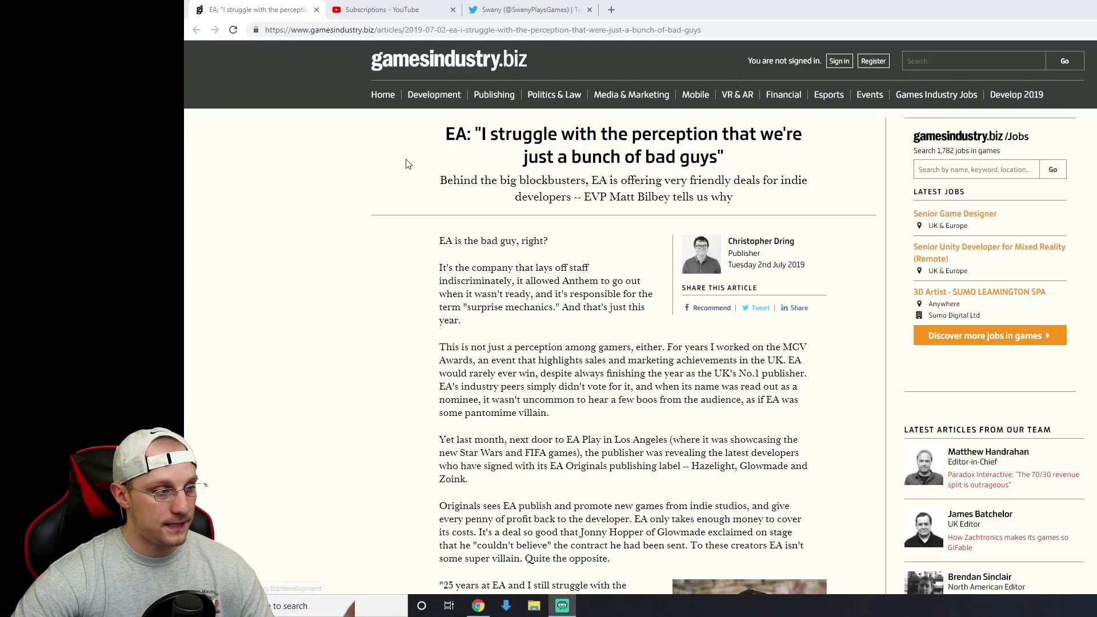
mouse_move(609, 204)
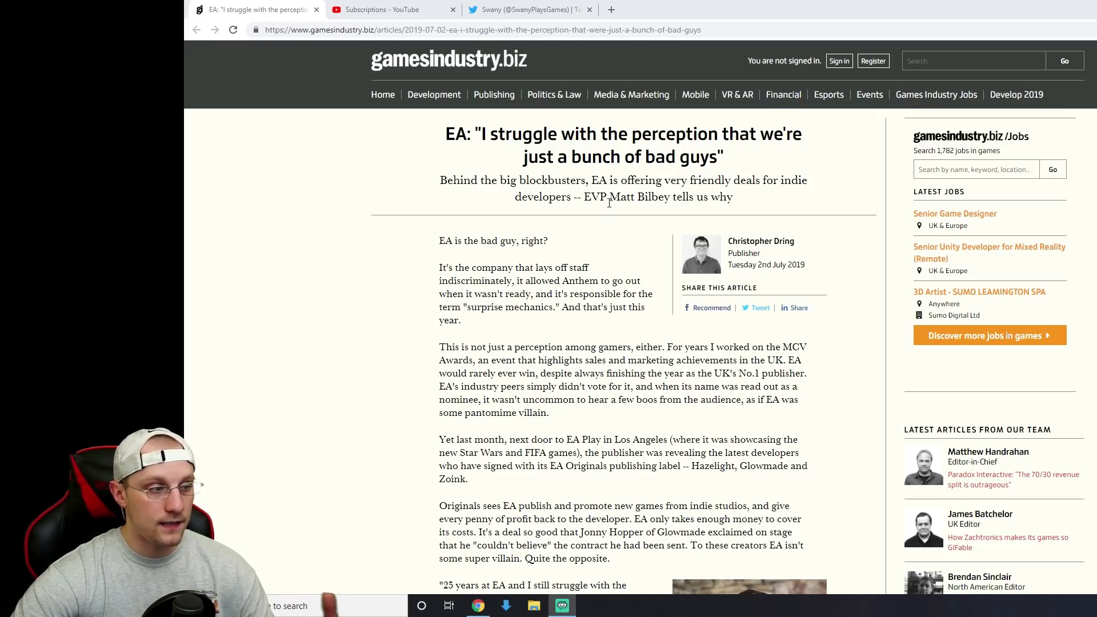
scroll(down, 3)
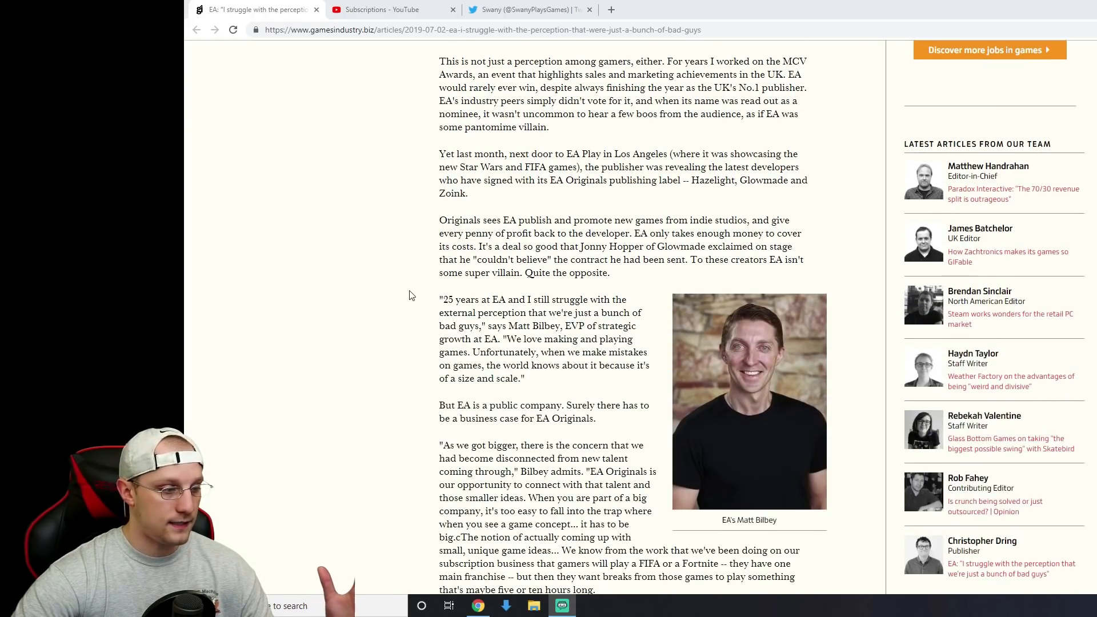
scroll(down, 3)
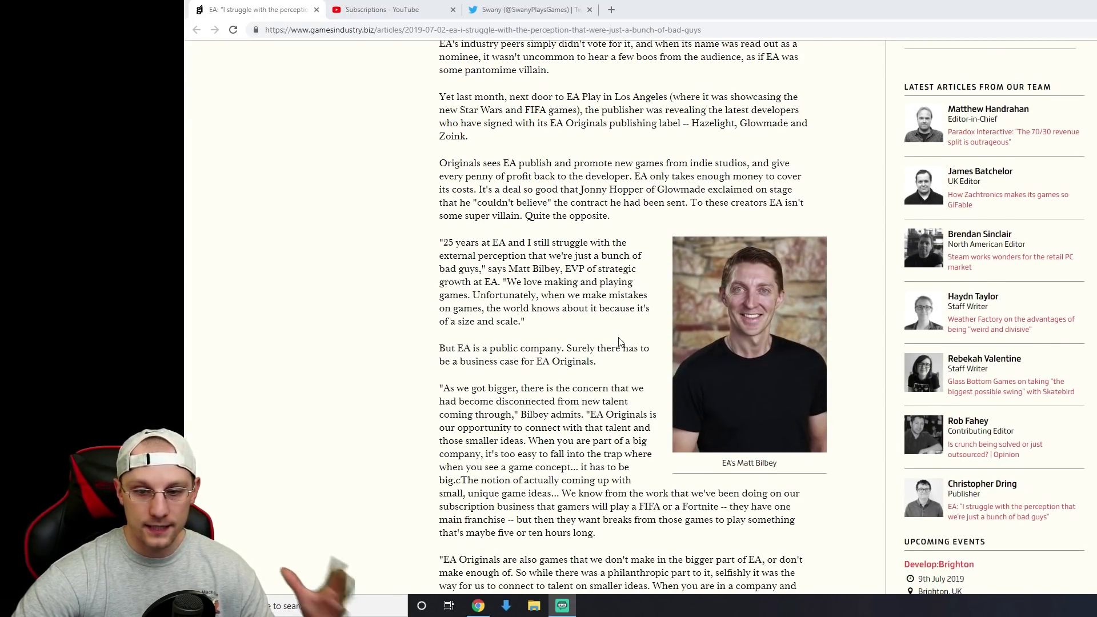
scroll(up, 3)
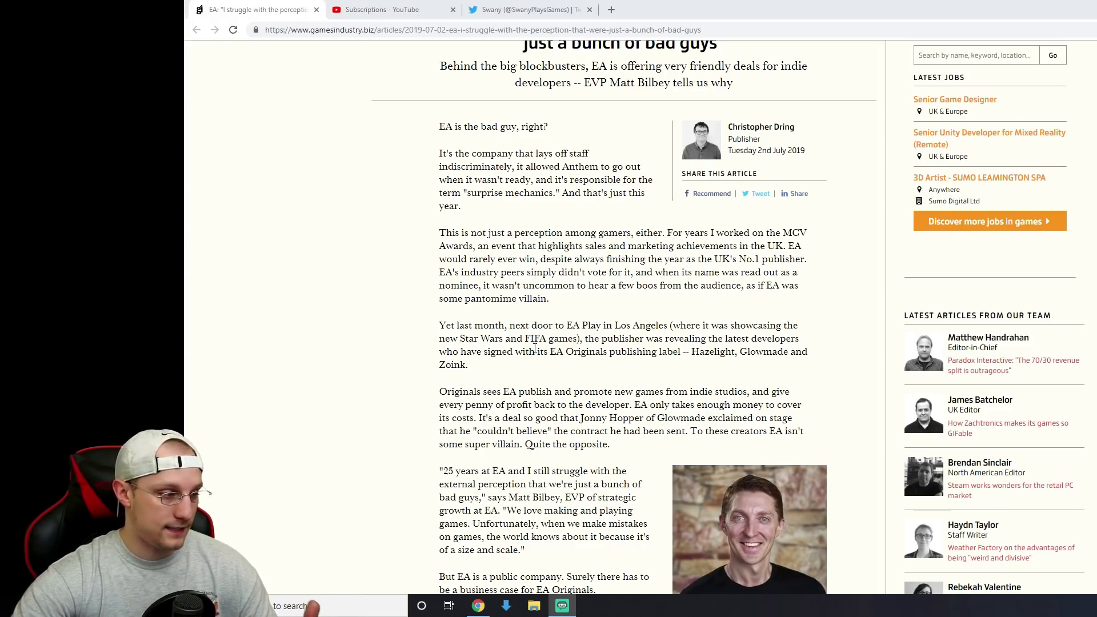
scroll(down, 3)
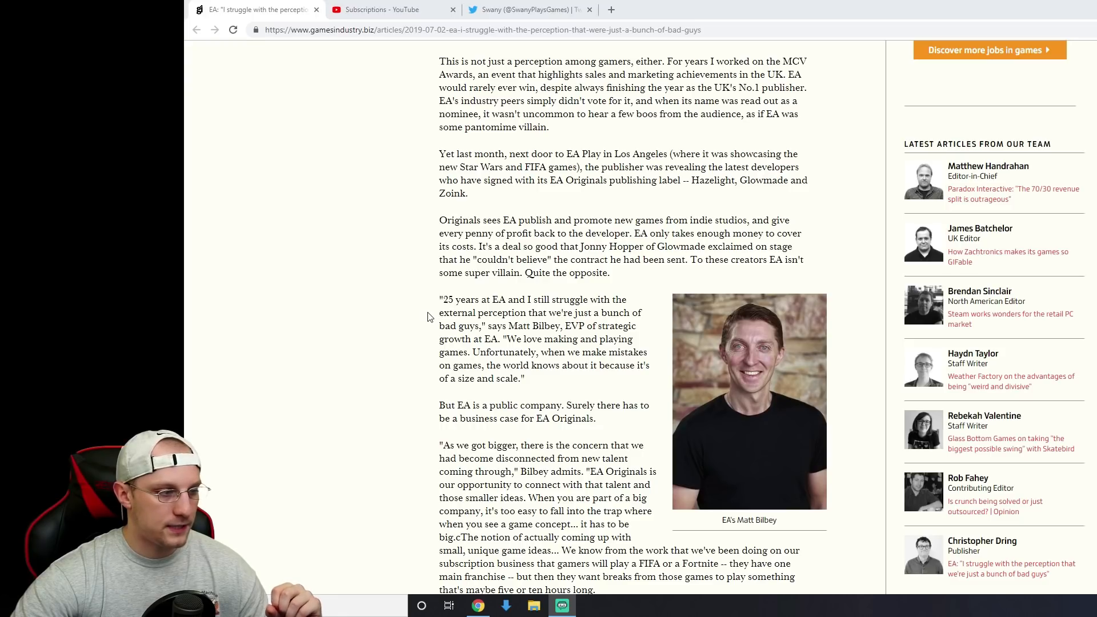
mouse_move(605, 388)
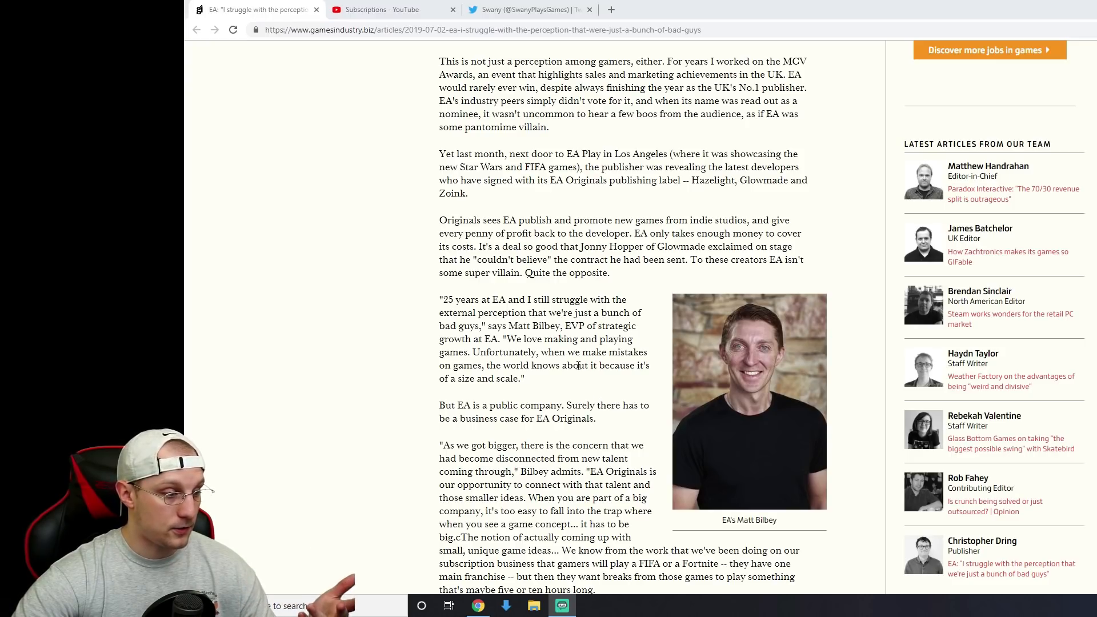
scroll(down, 3)
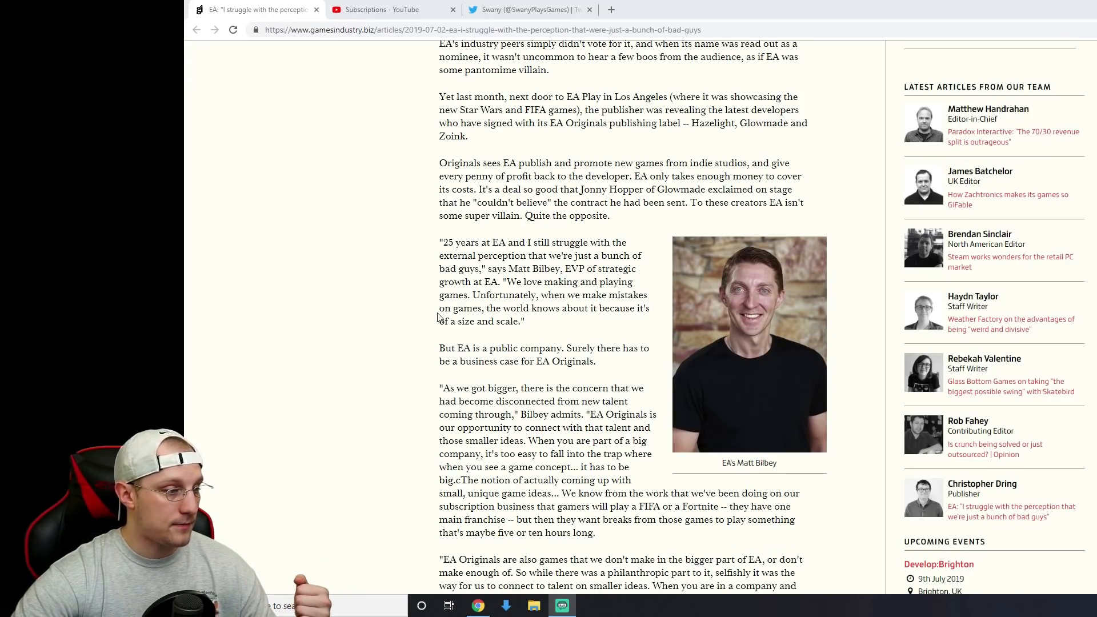
mouse_move(553, 332)
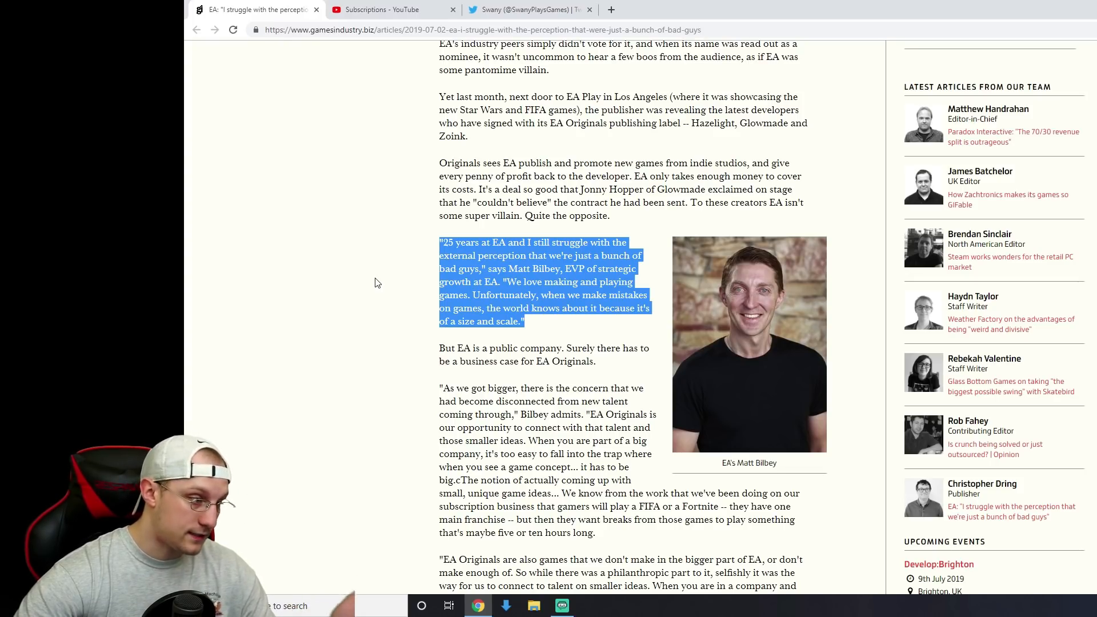
- Keep the article positioned at Matt Bilbey's quote paragraph beside his photo
click(375, 282)
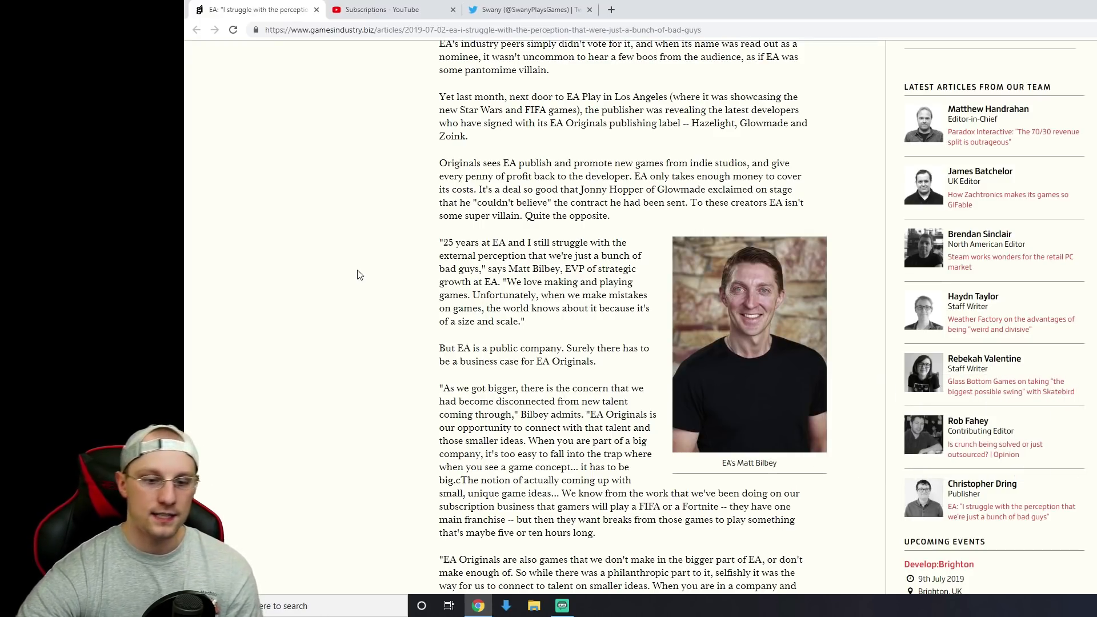
mouse_move(432, 269)
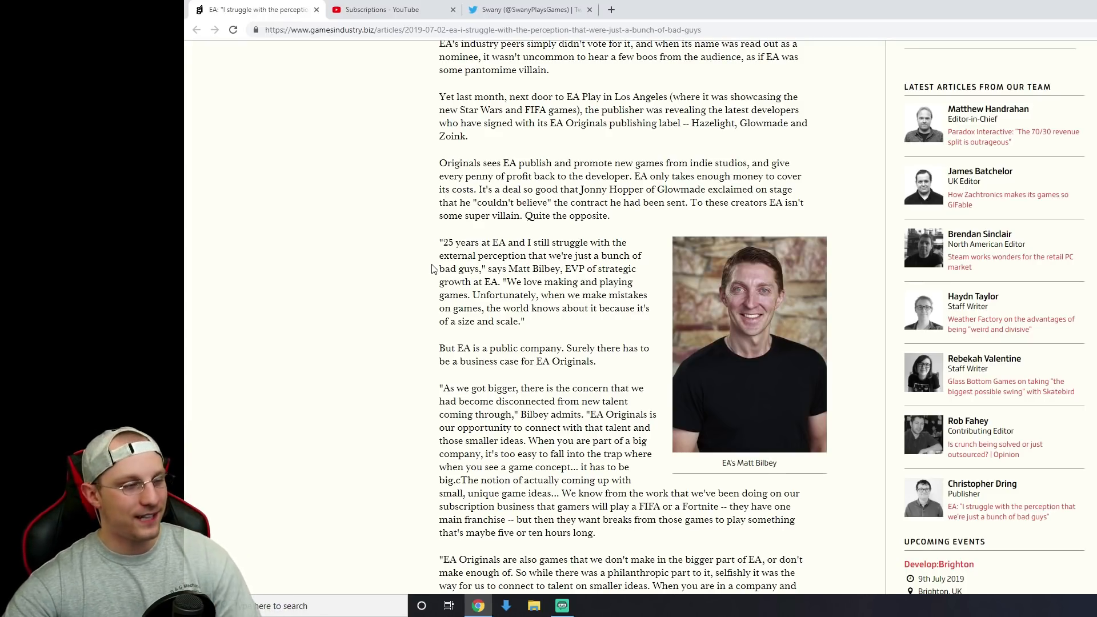
- Return to the quote and highlight its opening words "25 years at EA"
scroll(down, 3)
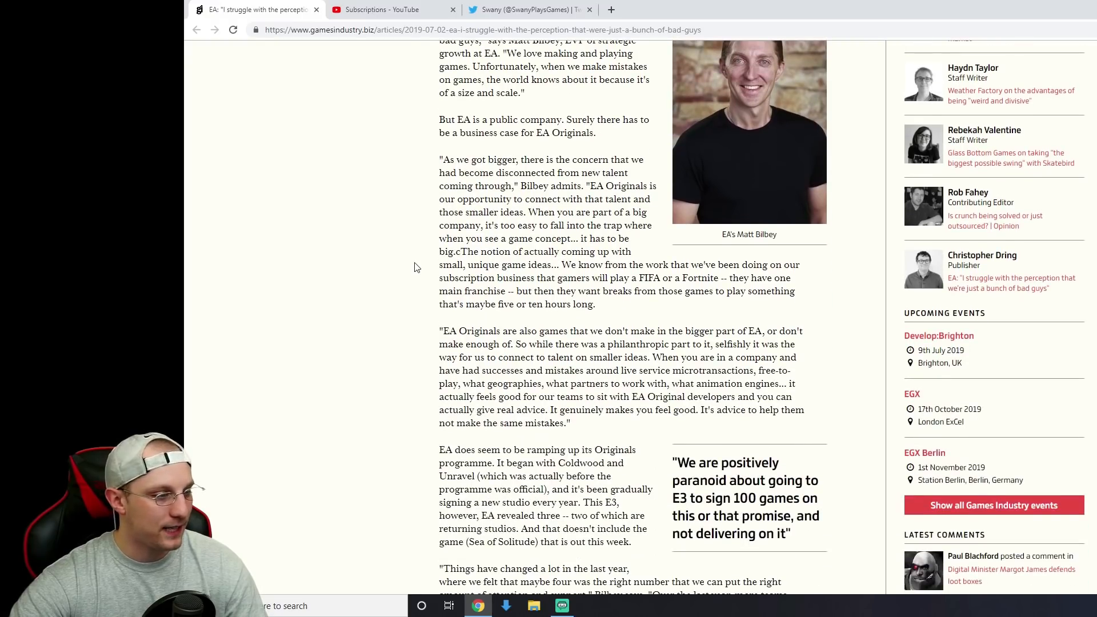
scroll(up, 3)
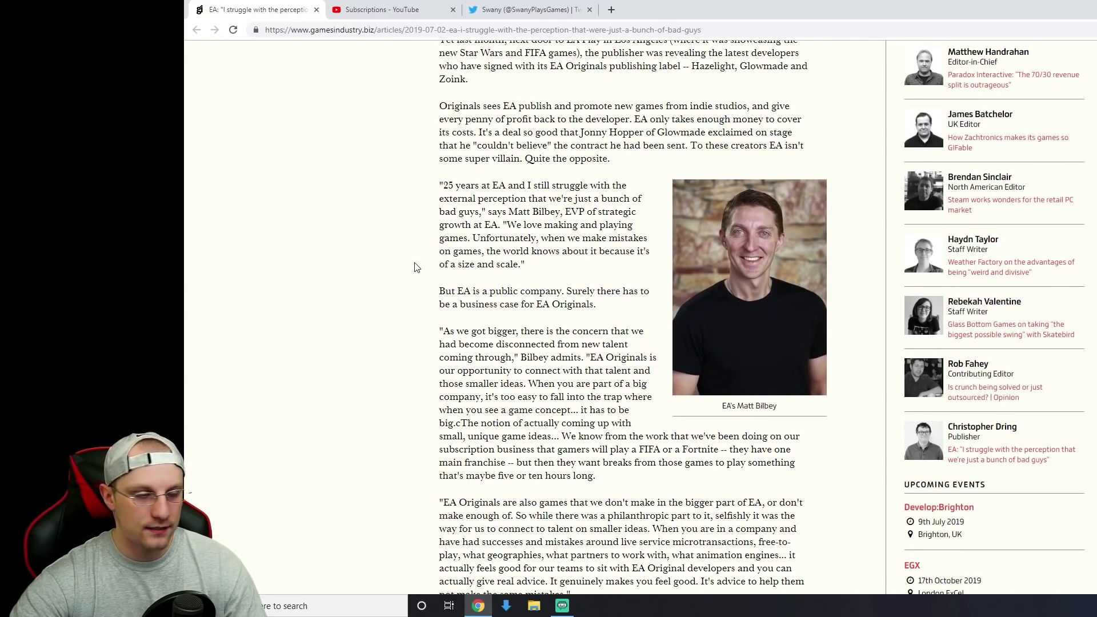
scroll(up, 3)
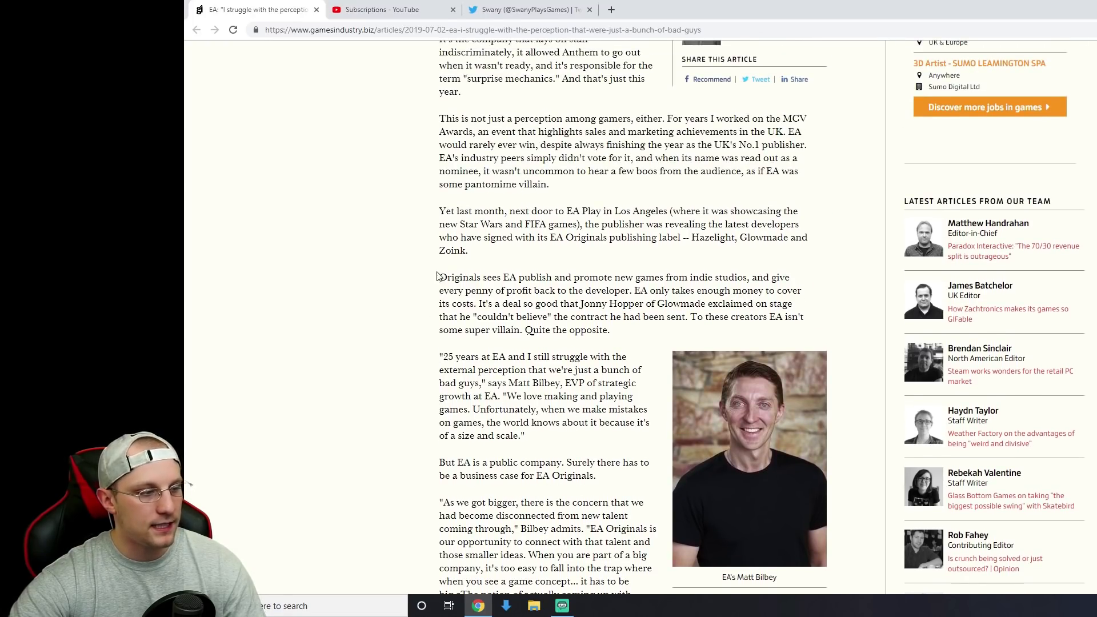
scroll(down, 3)
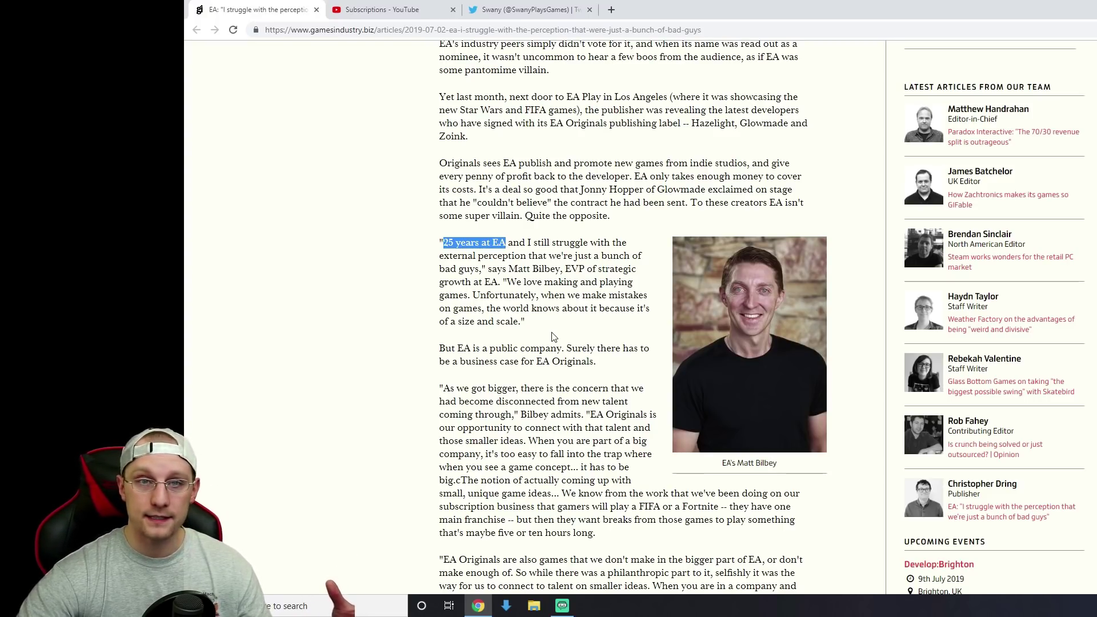
- Clear the "25 years at EA" highlight, leaving Bilbey's quote unmarked
click(560, 334)
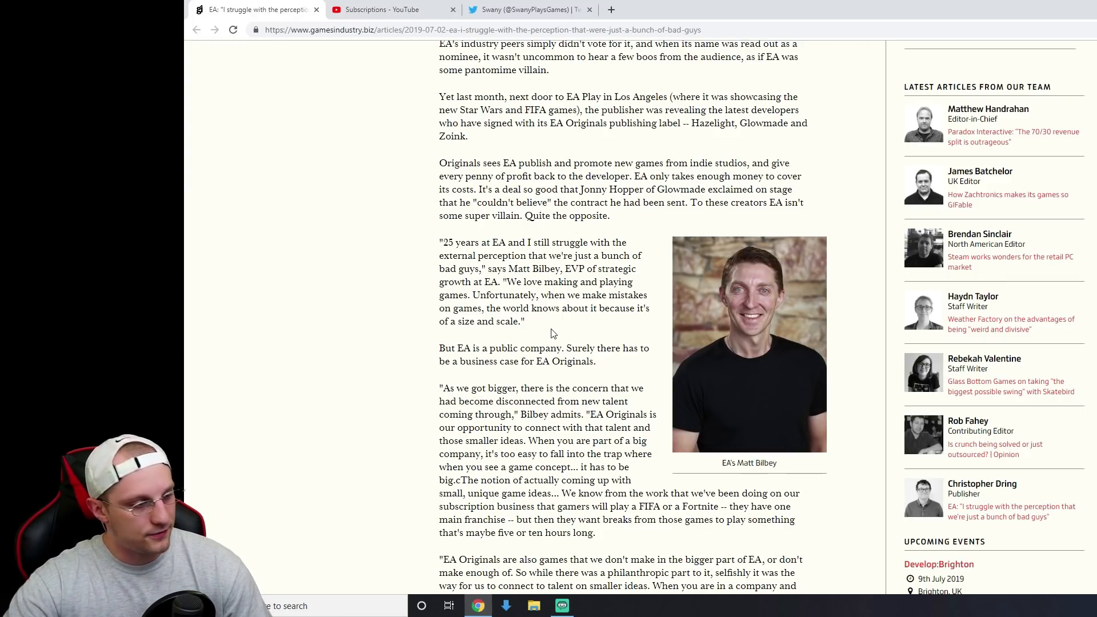
scroll(up, 3)
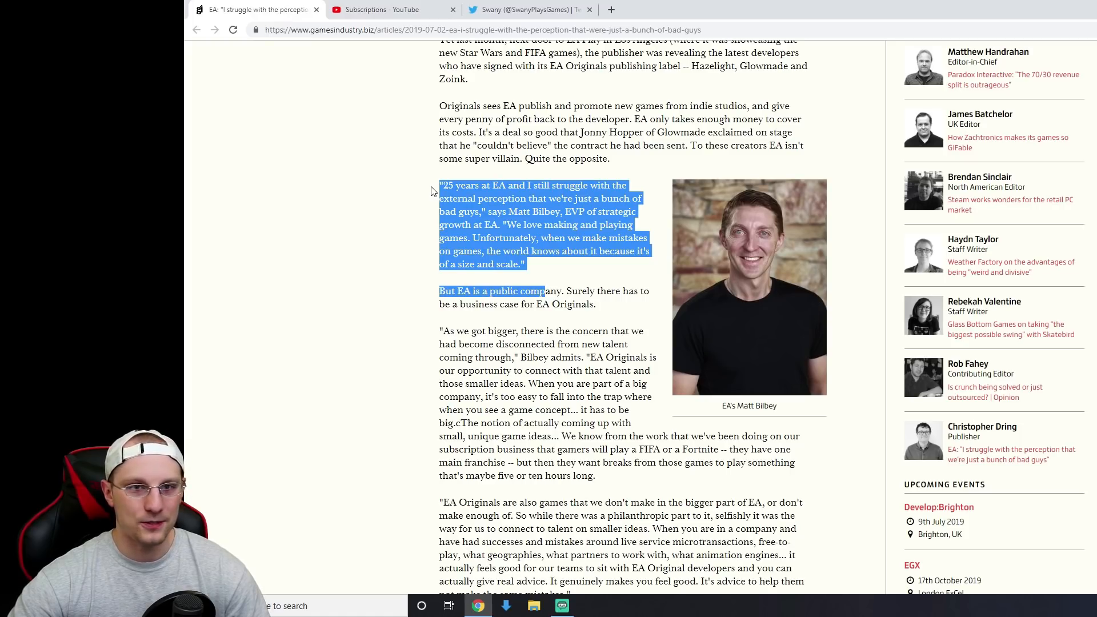
click(550, 244)
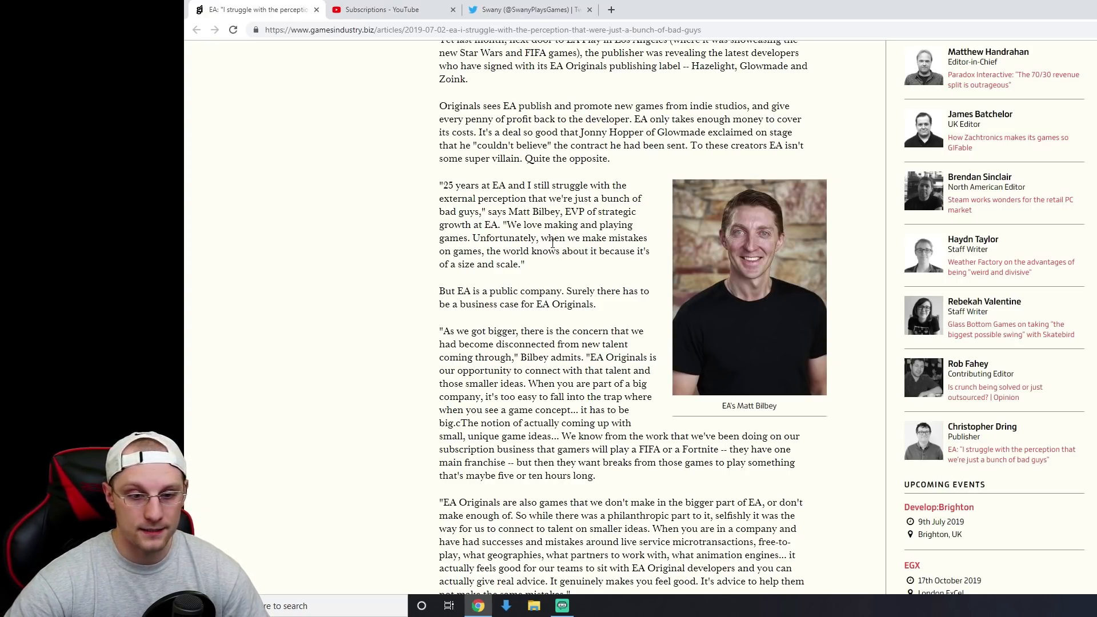
mouse_move(788, 309)
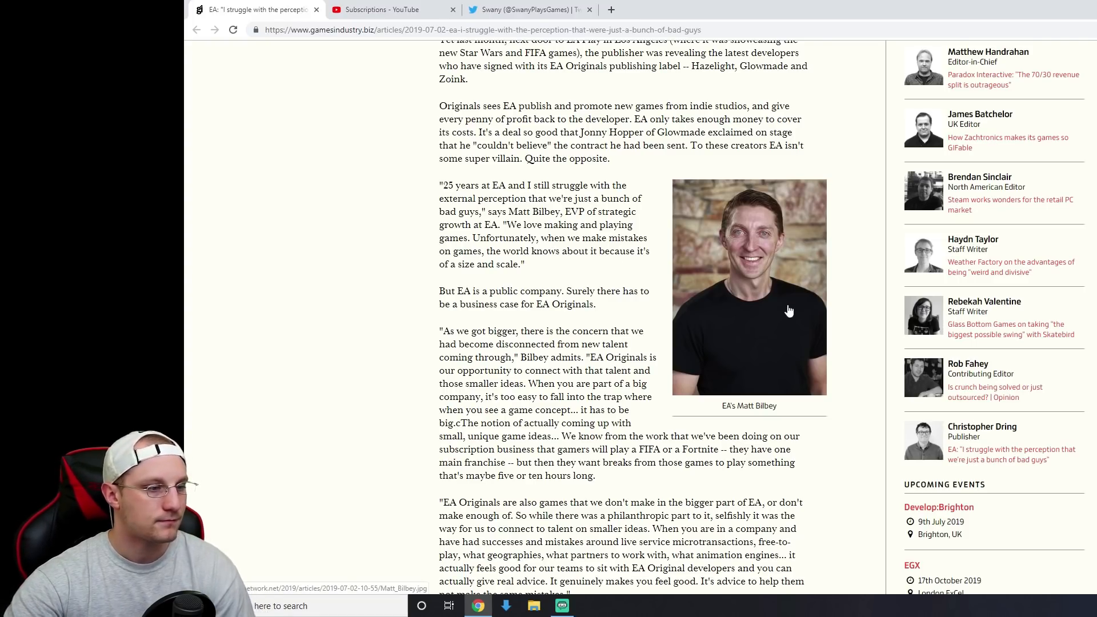
mouse_move(852, 301)
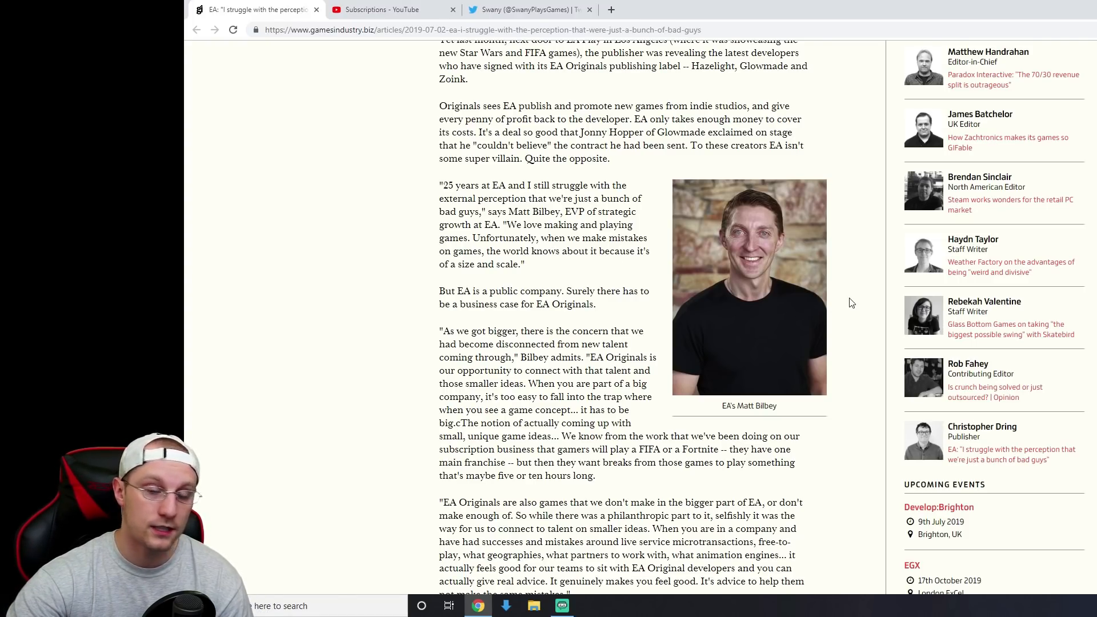